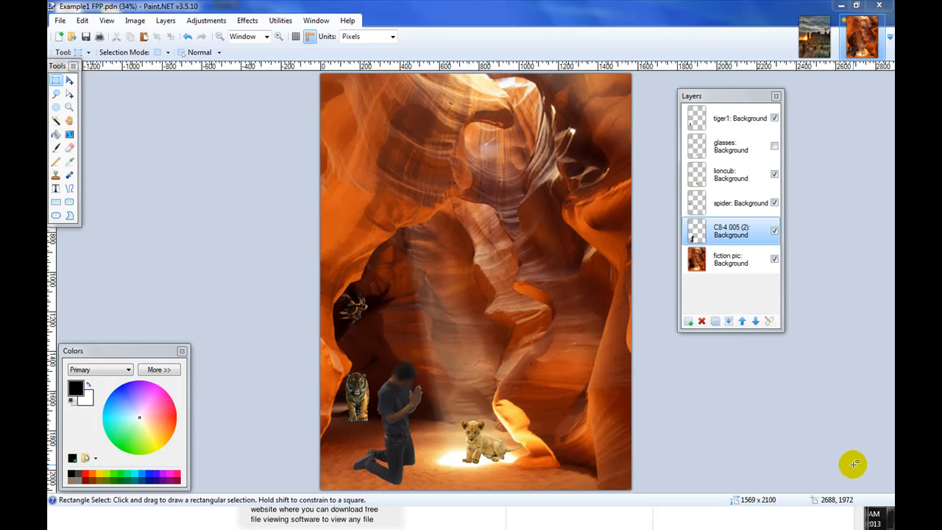
{"action": "mouse_move", "coordinate": [441, 233]}
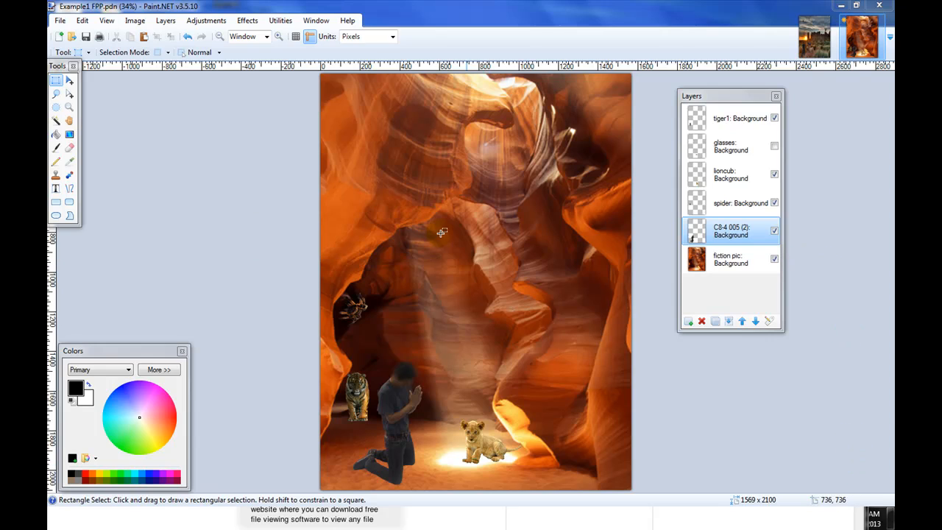
{"action": "mouse_move", "coordinate": [603, 156]}
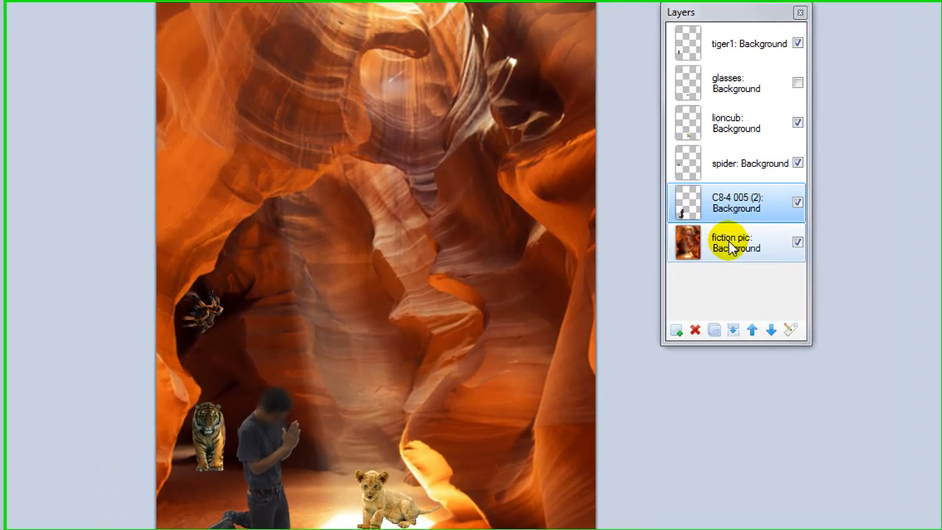
Check the glasses and lion cub layers' visibility, then select the C8-4 005 (2) student layer
{"action": "left_click", "coordinate": [738, 41]}
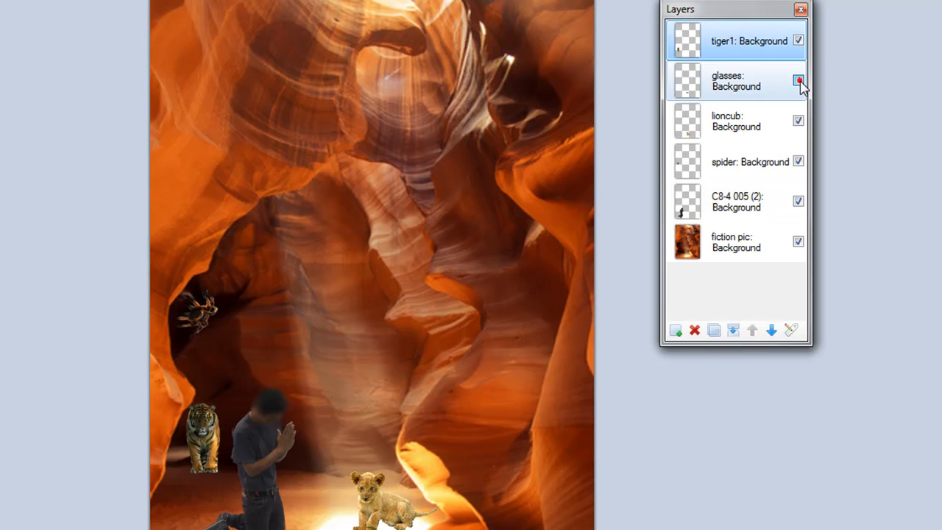
{"action": "left_click", "coordinate": [799, 81]}
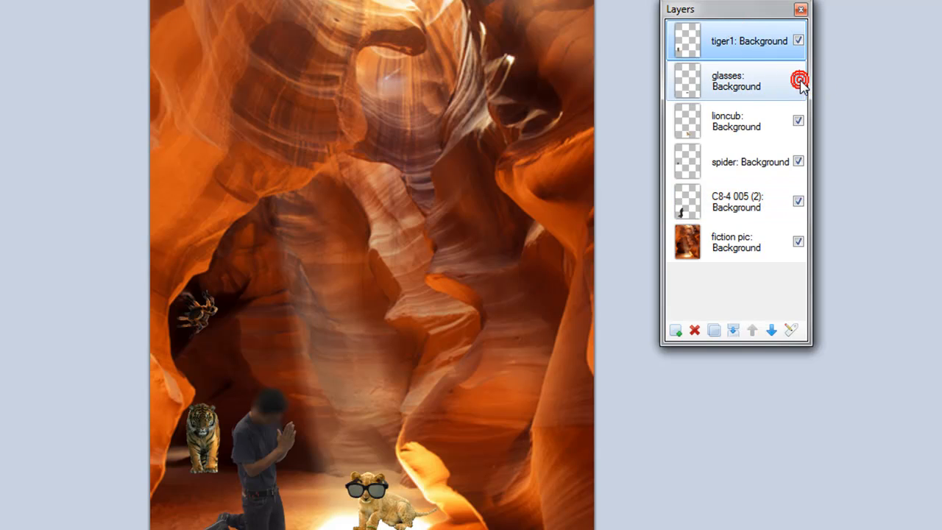
{"action": "left_click", "coordinate": [799, 81]}
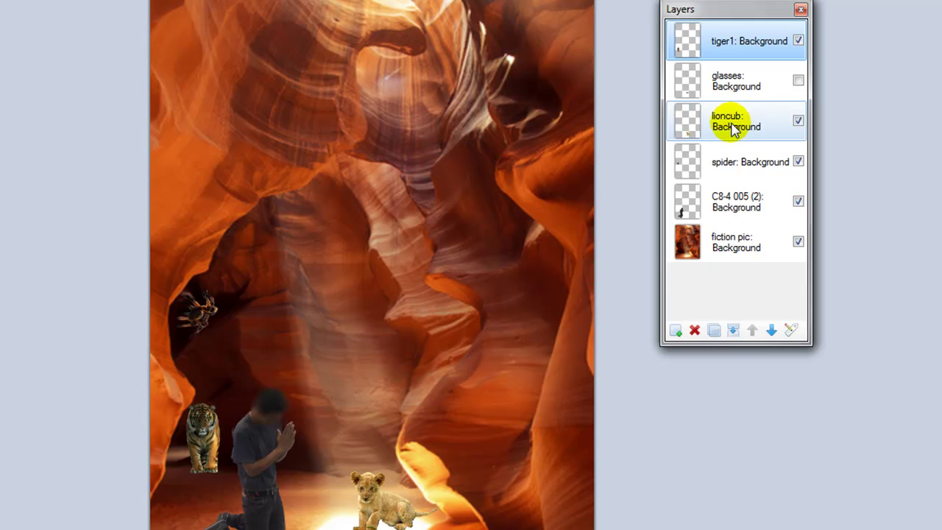
{"action": "left_click", "coordinate": [797, 120]}
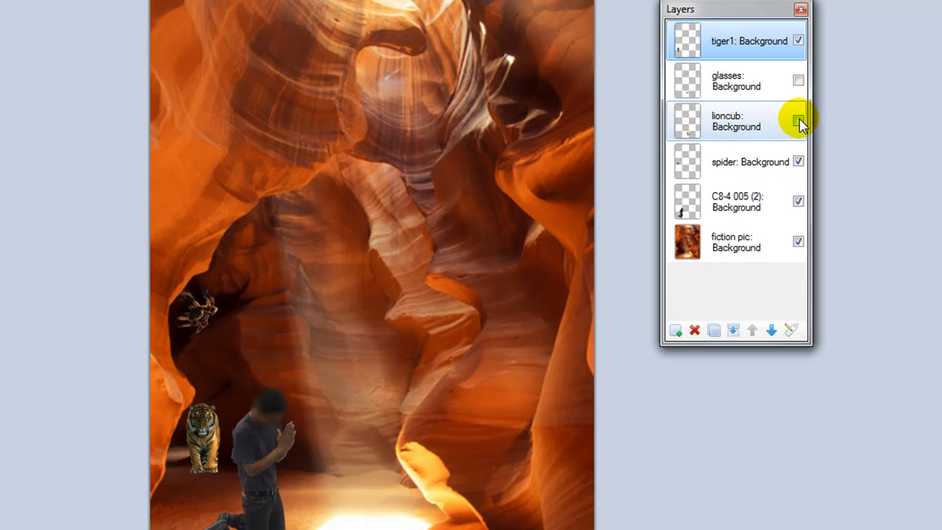
{"action": "left_click", "coordinate": [798, 120]}
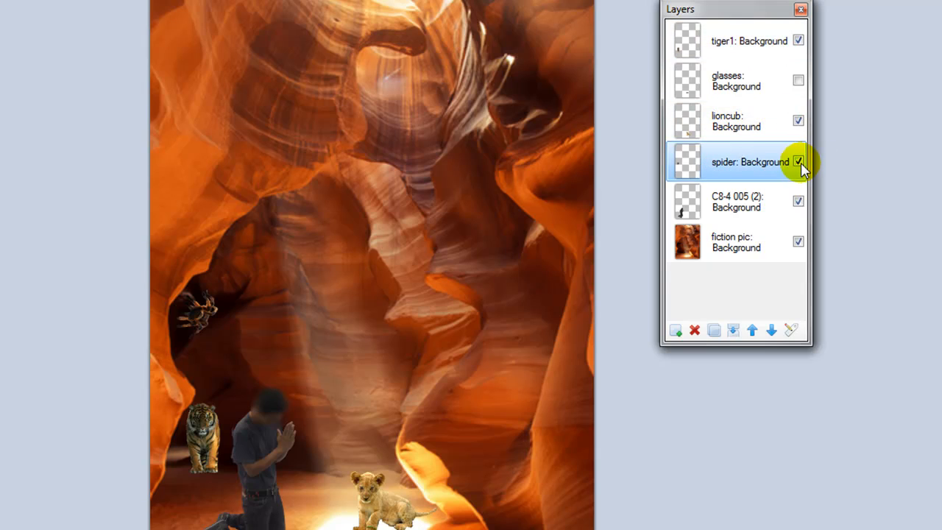
{"action": "left_click", "coordinate": [736, 202]}
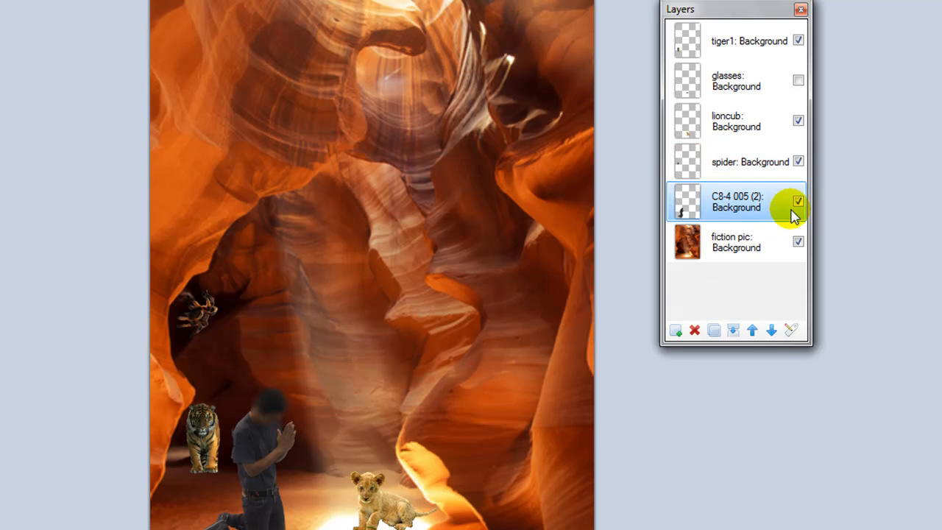
{"action": "left_click", "coordinate": [798, 201]}
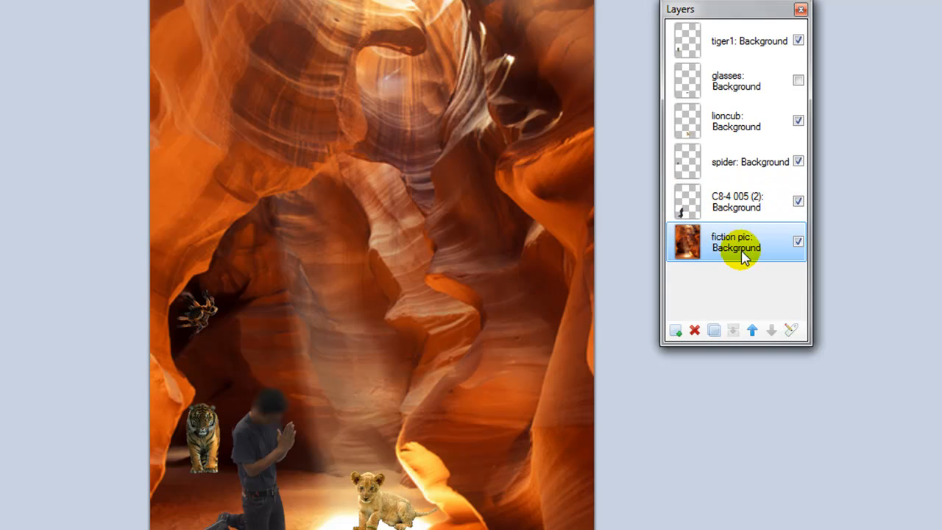
{"action": "left_click", "coordinate": [798, 242]}
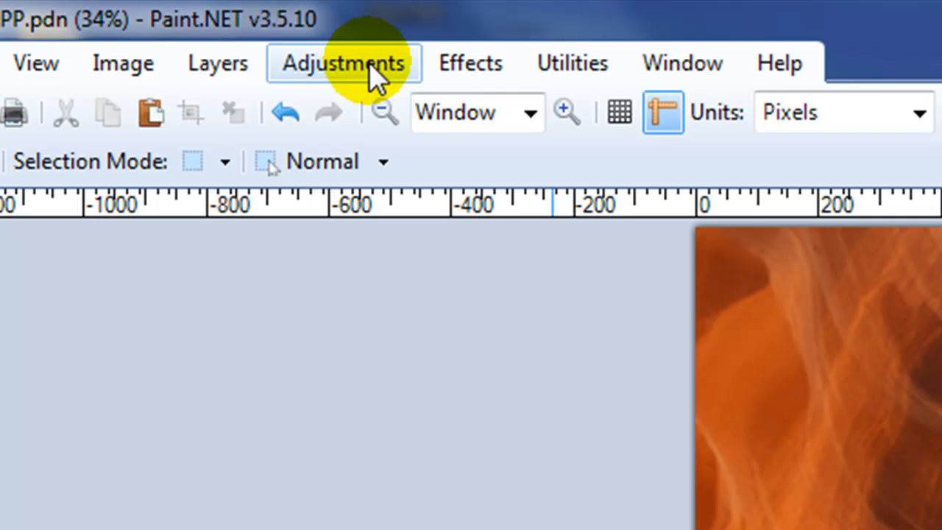
Apply Brightness/Contrast to the kneeling student with brightness 39 and contrast 39
{"action": "left_click", "coordinate": [344, 63]}
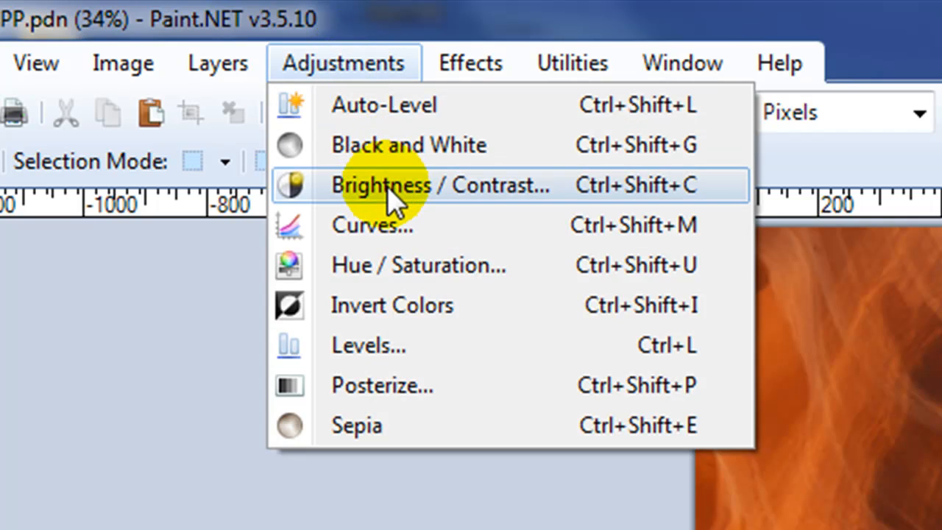
{"action": "left_click", "coordinate": [388, 185]}
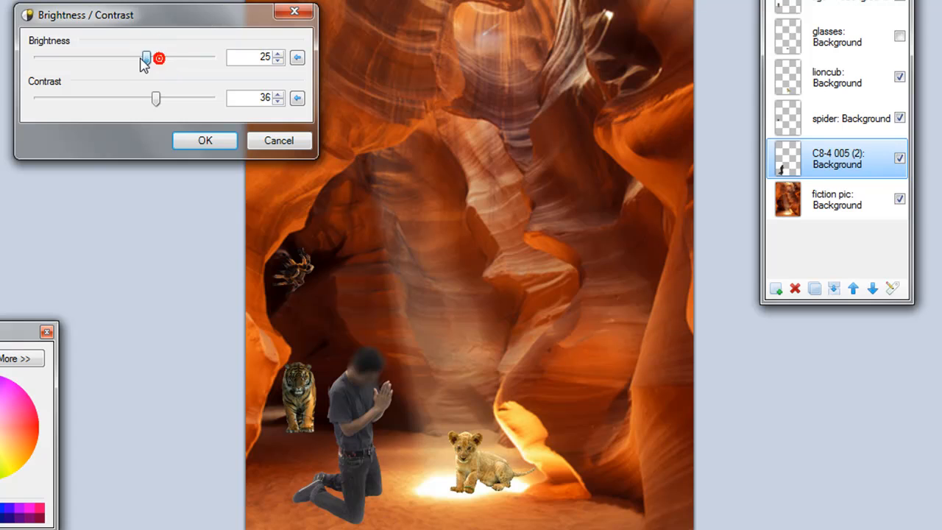
{"action": "left_click_drag", "start_coordinate": [148, 58], "coordinate": [108, 58]}
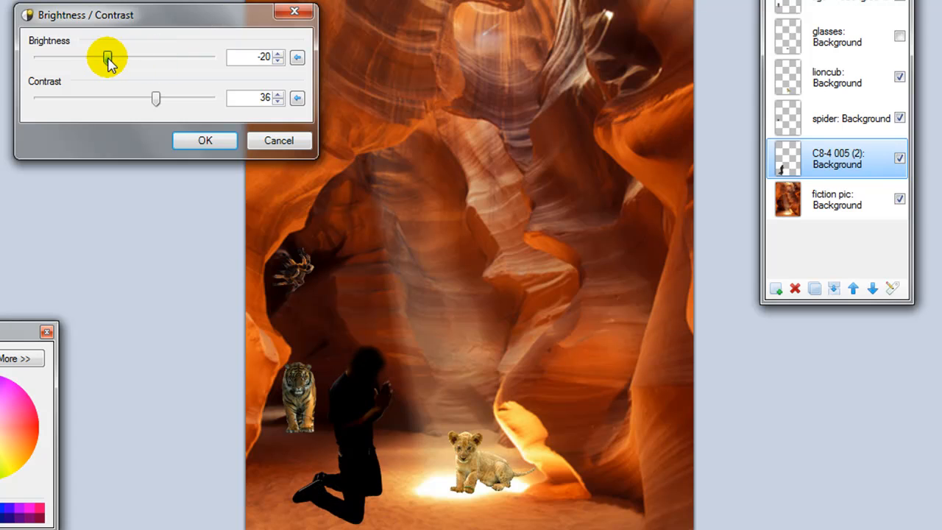
{"action": "left_click_drag", "start_coordinate": [108, 57], "coordinate": [189, 57]}
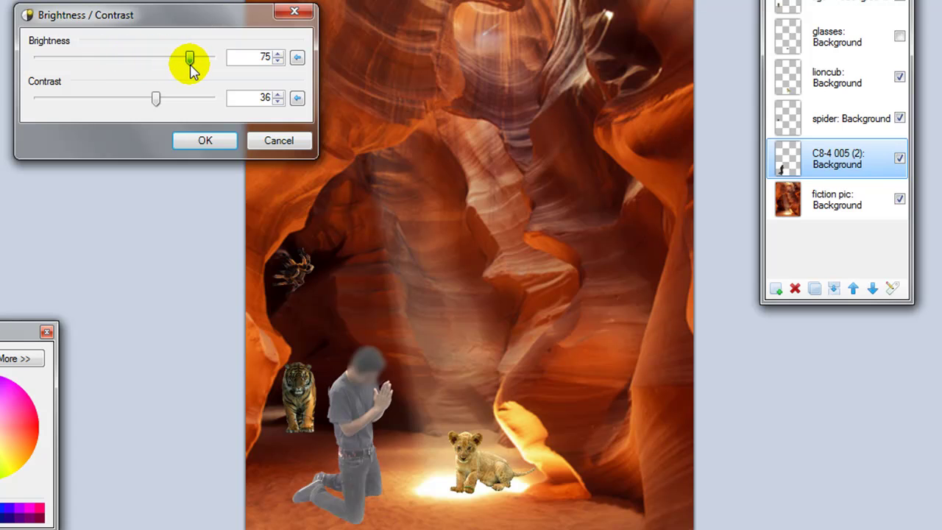
{"action": "left_click_drag", "start_coordinate": [190, 57], "coordinate": [139, 58]}
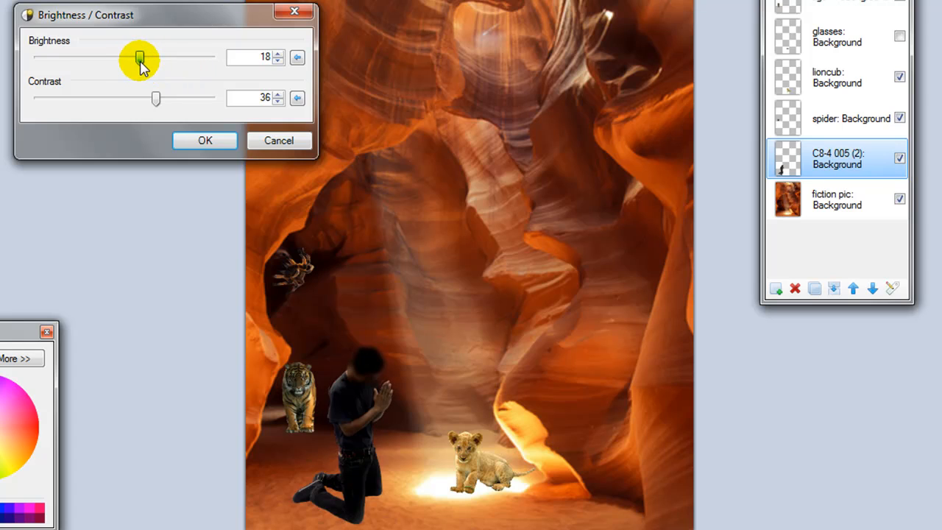
{"action": "left_click_drag", "start_coordinate": [140, 57], "coordinate": [158, 57]}
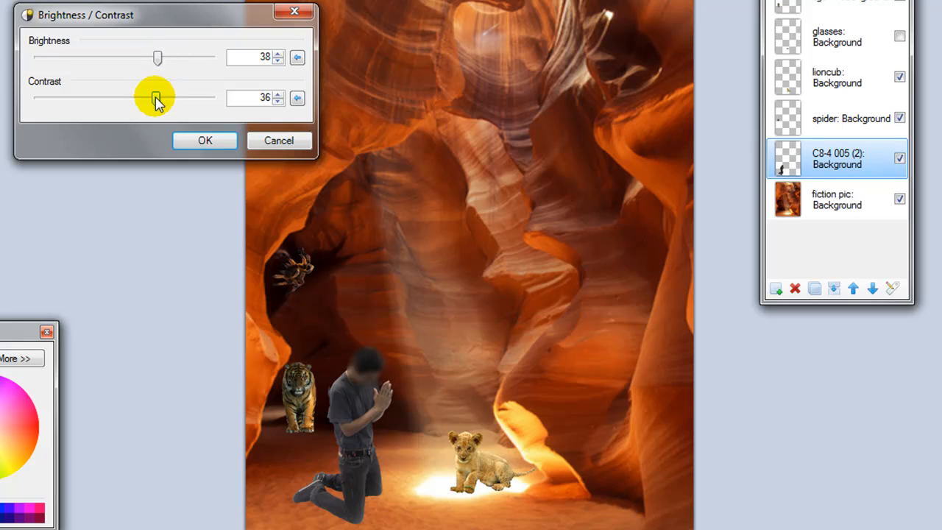
{"action": "left_click_drag", "start_coordinate": [156, 98], "coordinate": [155, 98]}
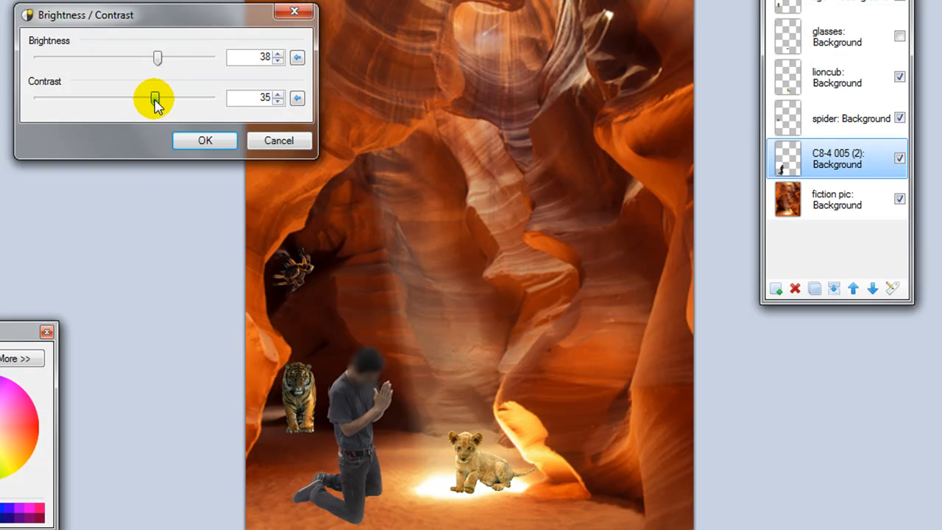
{"action": "left_click_drag", "start_coordinate": [154, 98], "coordinate": [160, 98]}
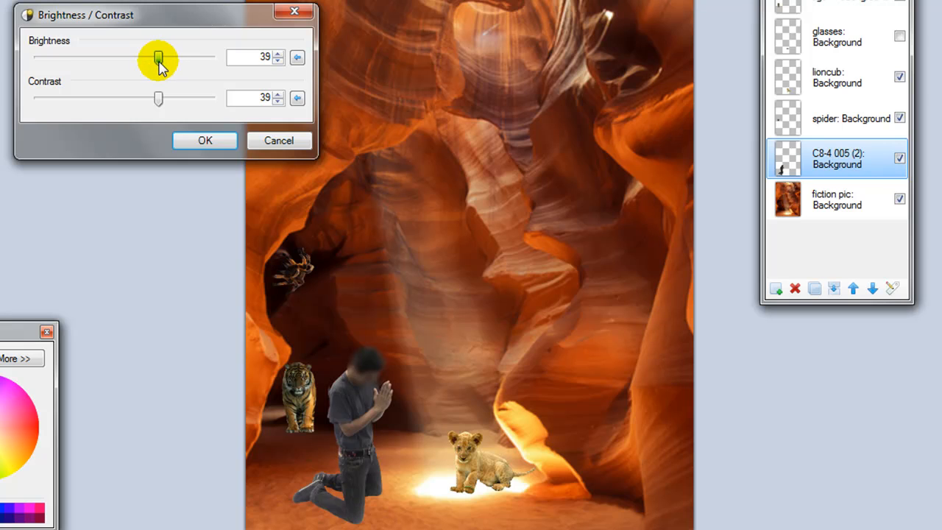
{"action": "left_click", "coordinate": [205, 141]}
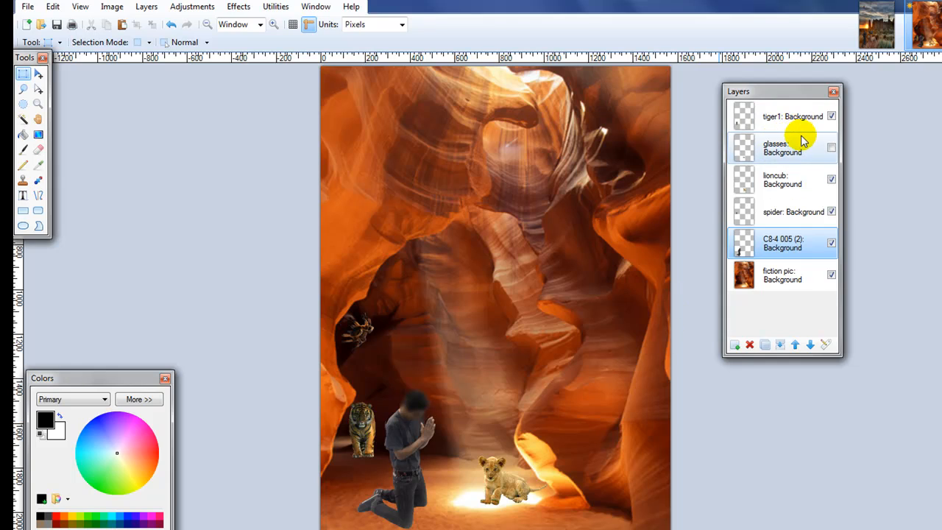
Give the tiger1 layer a Brightness/Contrast adjustment of brightness -10 and contrast 43
{"action": "left_click", "coordinate": [792, 116]}
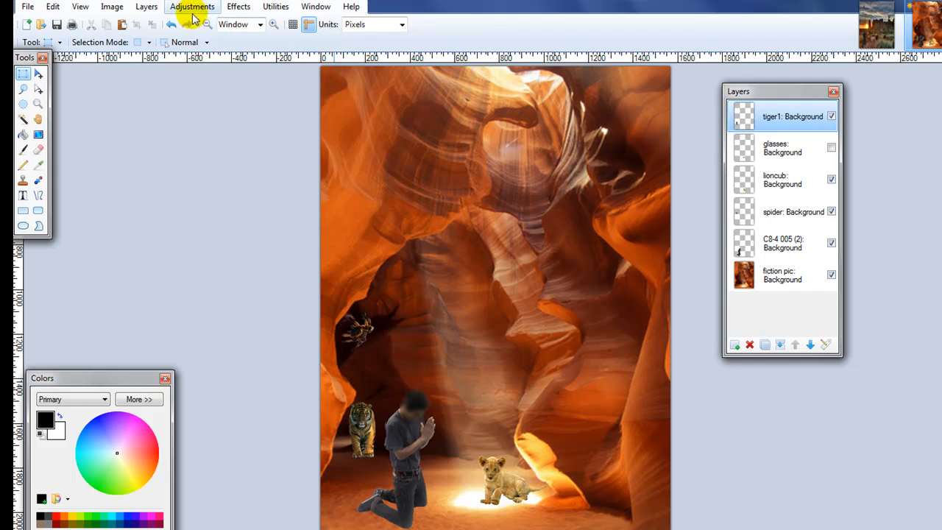
{"action": "left_click", "coordinate": [193, 6]}
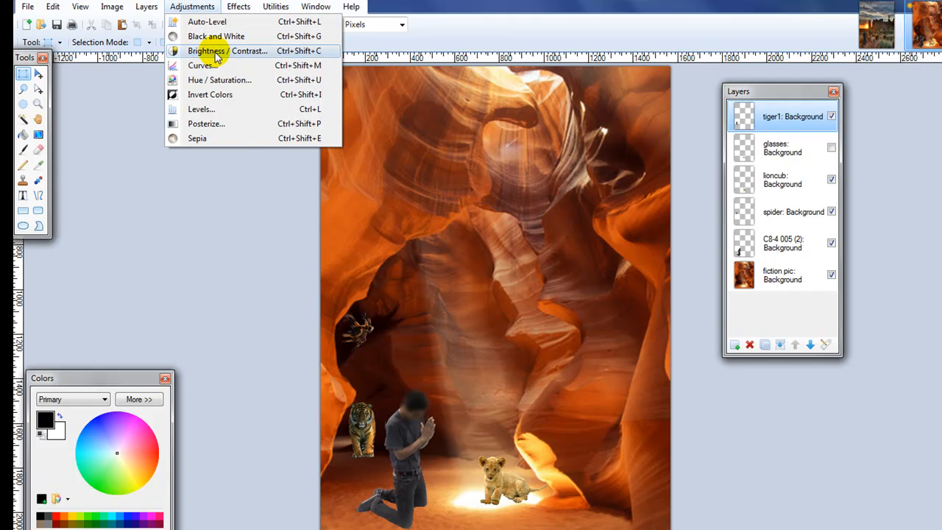
{"action": "left_click", "coordinate": [217, 51]}
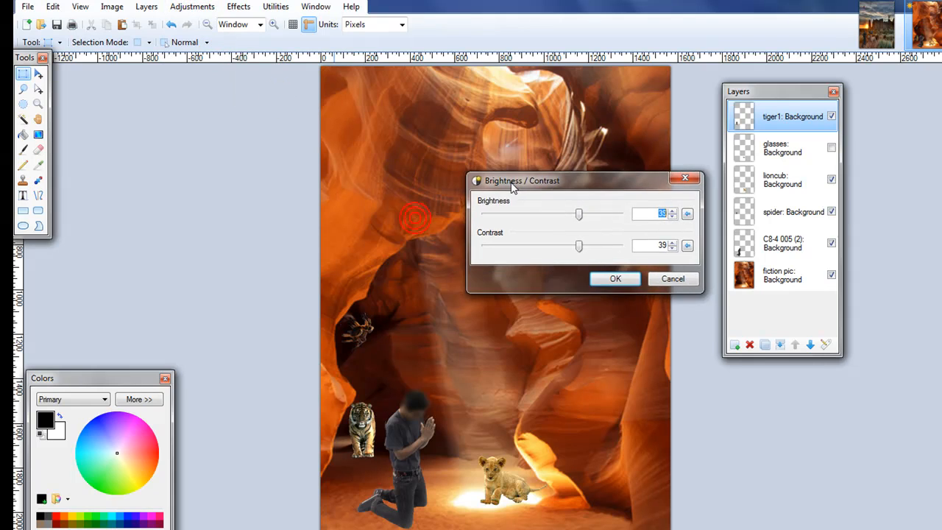
{"action": "left_click_drag", "start_coordinate": [579, 214], "coordinate": [568, 213]}
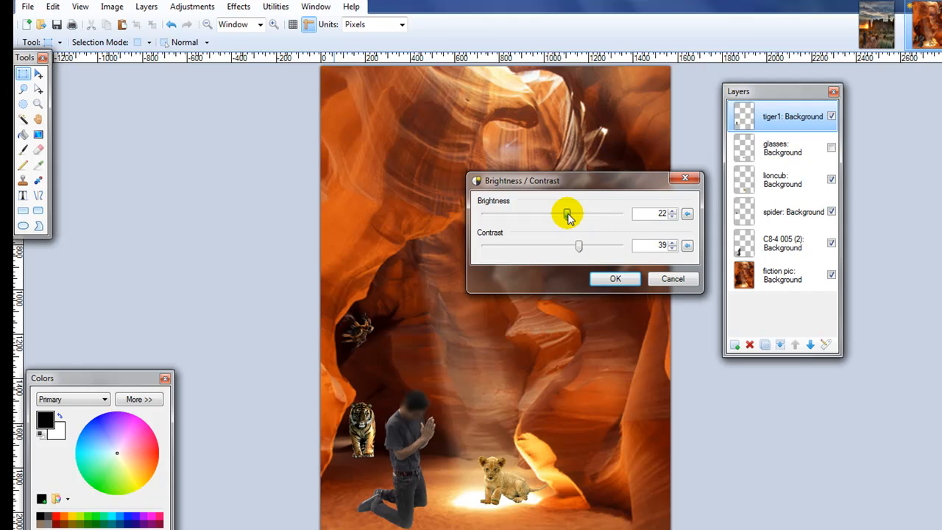
{"action": "left_click_drag", "start_coordinate": [568, 214], "coordinate": [556, 213]}
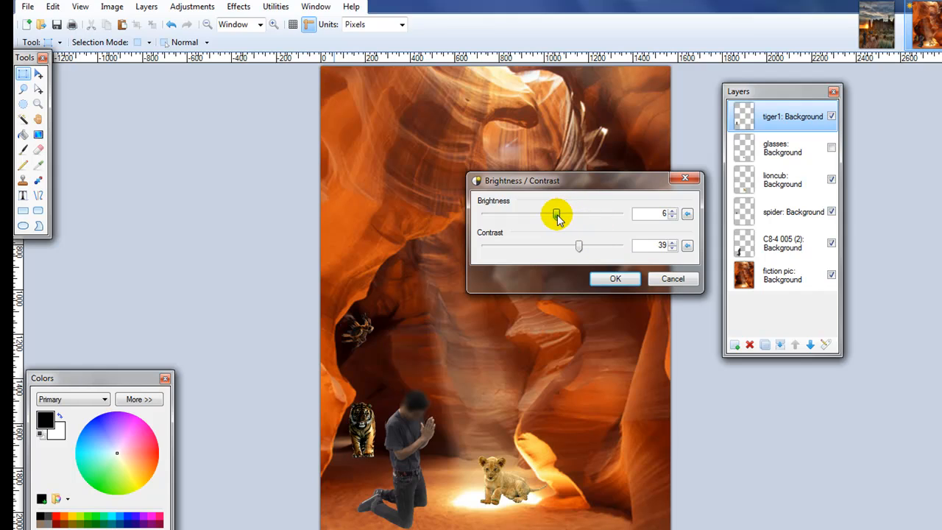
{"action": "left_click_drag", "start_coordinate": [556, 214], "coordinate": [549, 214]}
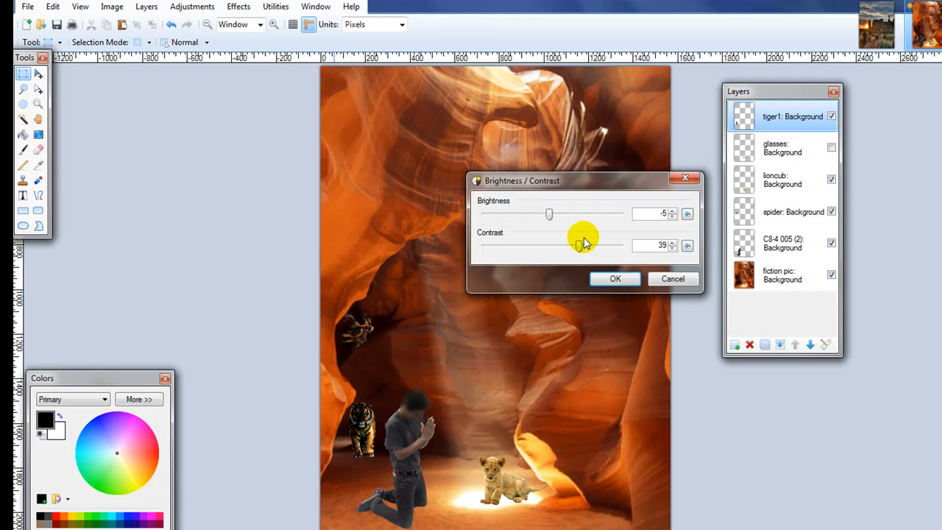
{"action": "left_click_drag", "start_coordinate": [583, 246], "coordinate": [589, 246]}
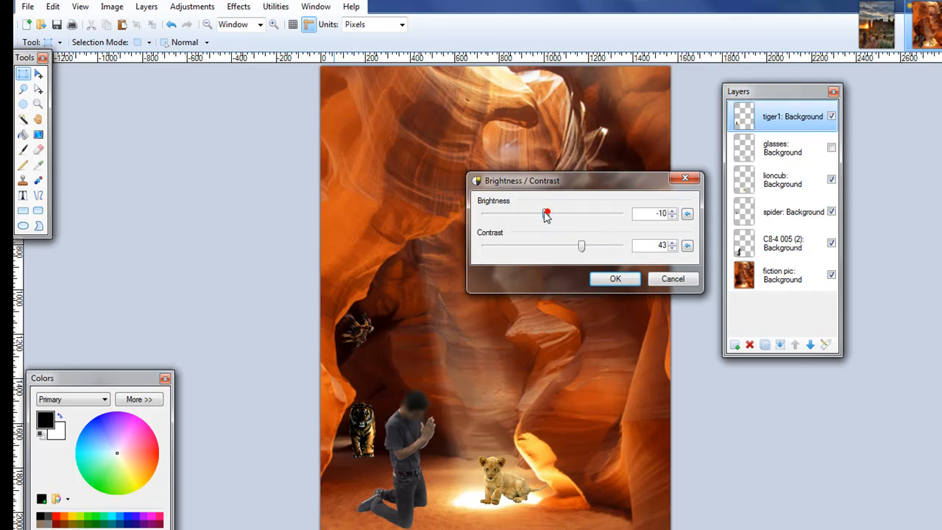
{"action": "left_click_drag", "start_coordinate": [547, 213], "coordinate": [548, 213]}
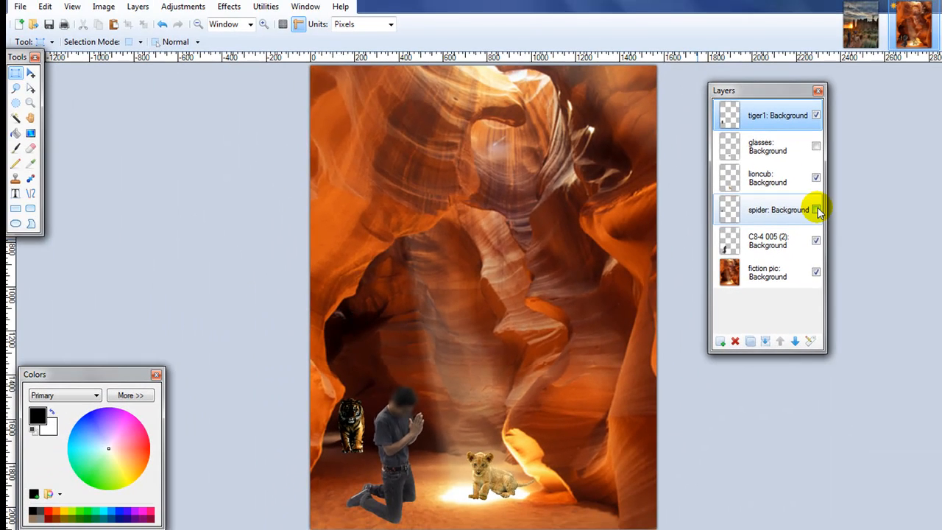
Apply Brightness/Contrast to the spider layer, lowering brightness to -16
{"action": "left_click", "coordinate": [813, 210]}
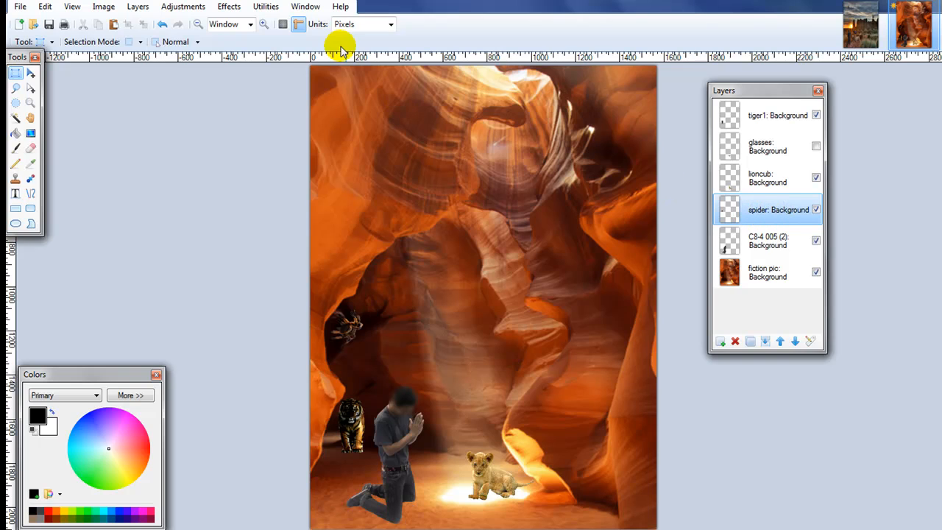
{"action": "left_click", "coordinate": [183, 6]}
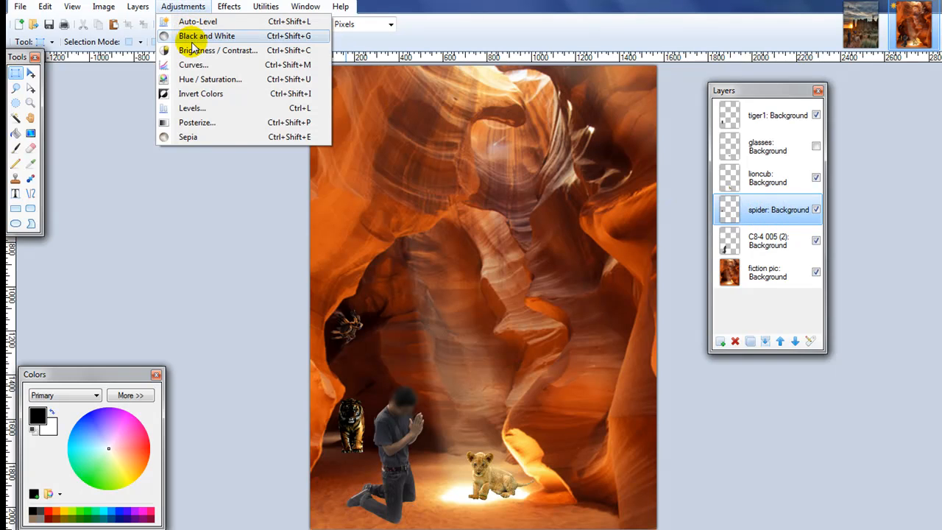
{"action": "left_click", "coordinate": [216, 50]}
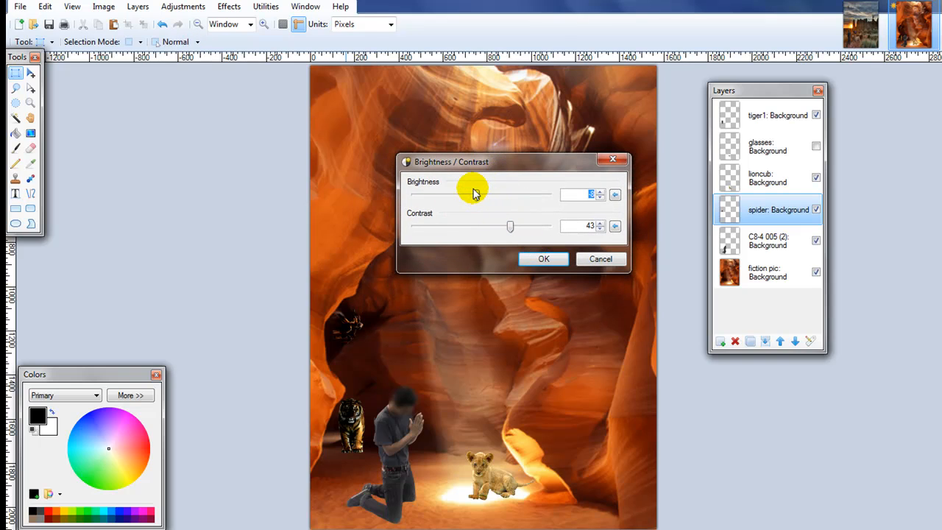
{"action": "left_click_drag", "start_coordinate": [476, 194], "coordinate": [476, 194]}
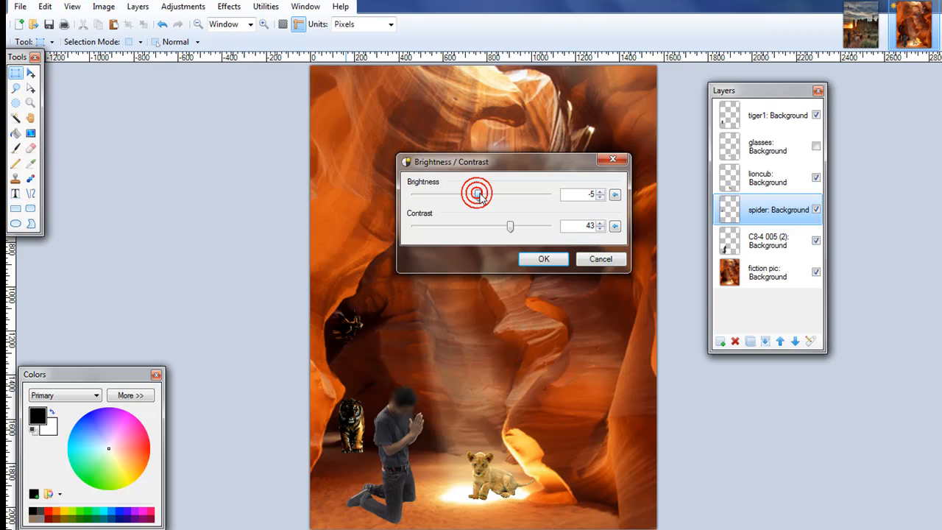
{"action": "left_click_drag", "start_coordinate": [477, 194], "coordinate": [471, 195]}
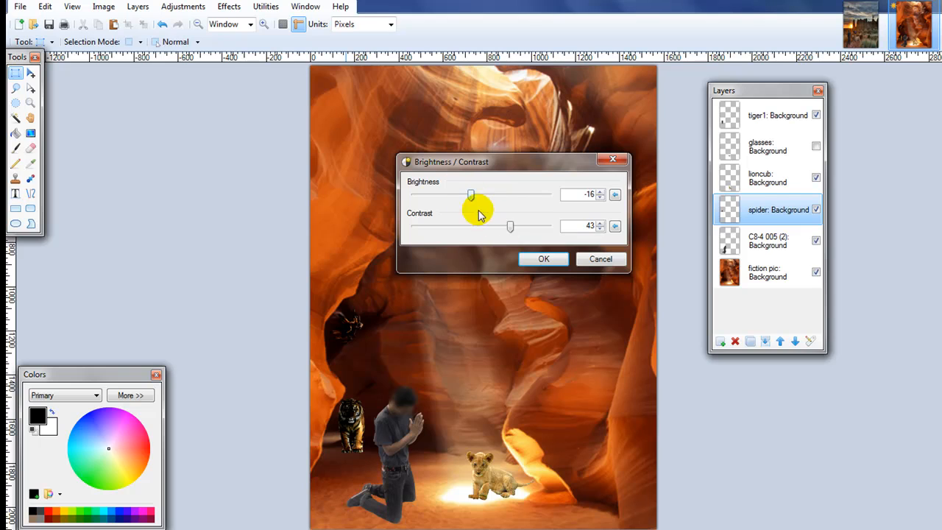
{"action": "left_click", "coordinate": [544, 259]}
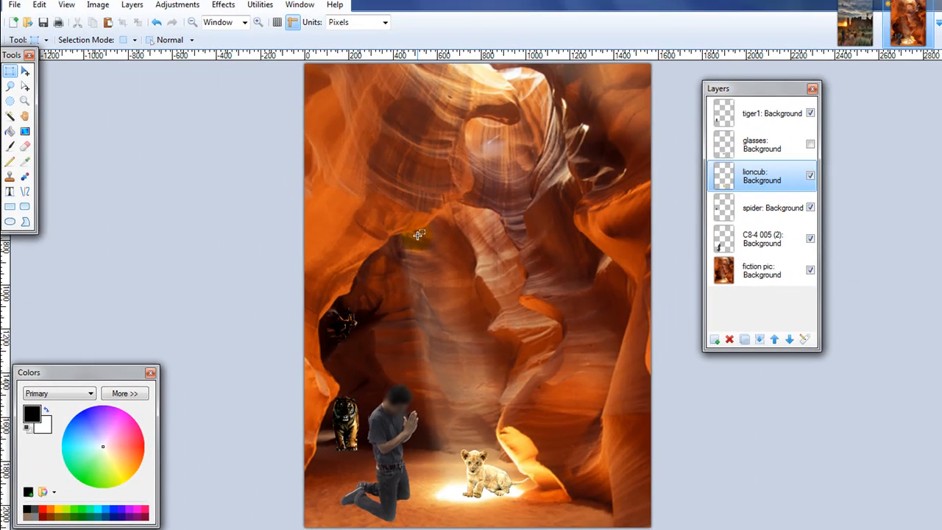
{"action": "mouse_move", "coordinate": [567, 440]}
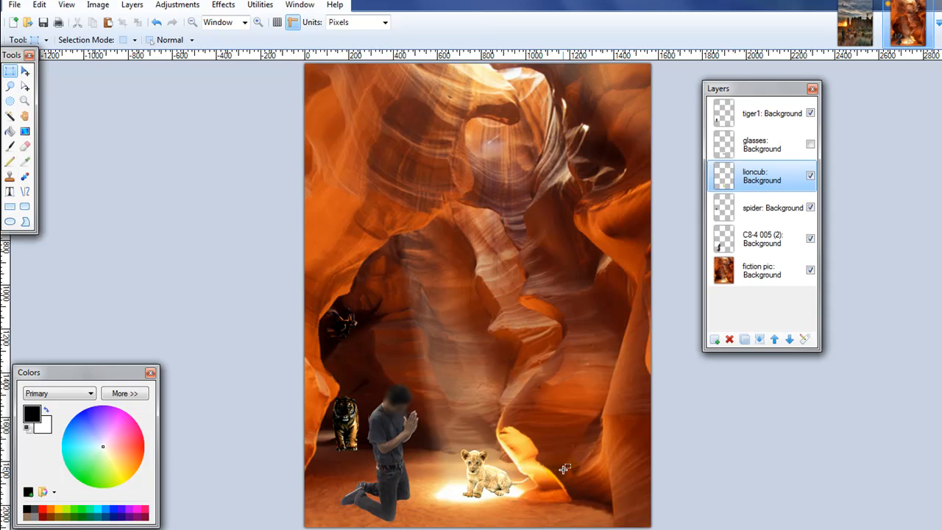
{"action": "mouse_move", "coordinate": [521, 398]}
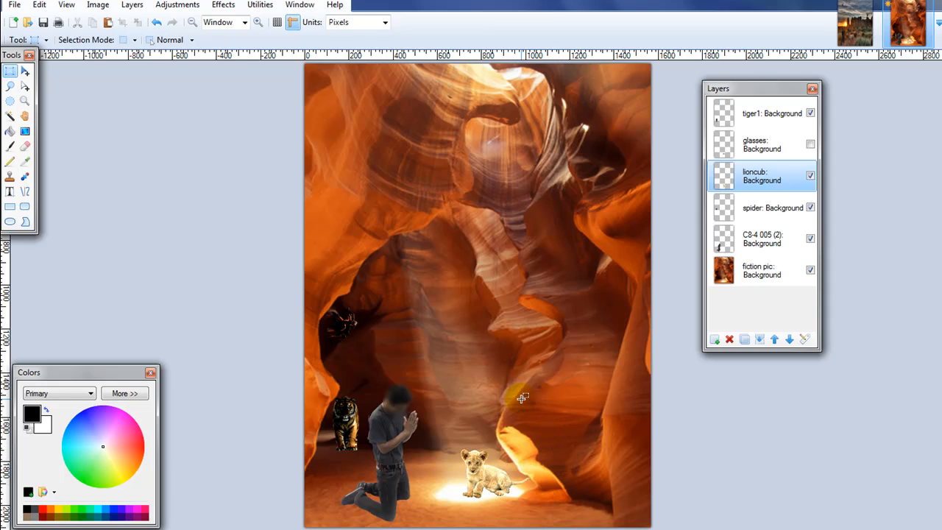